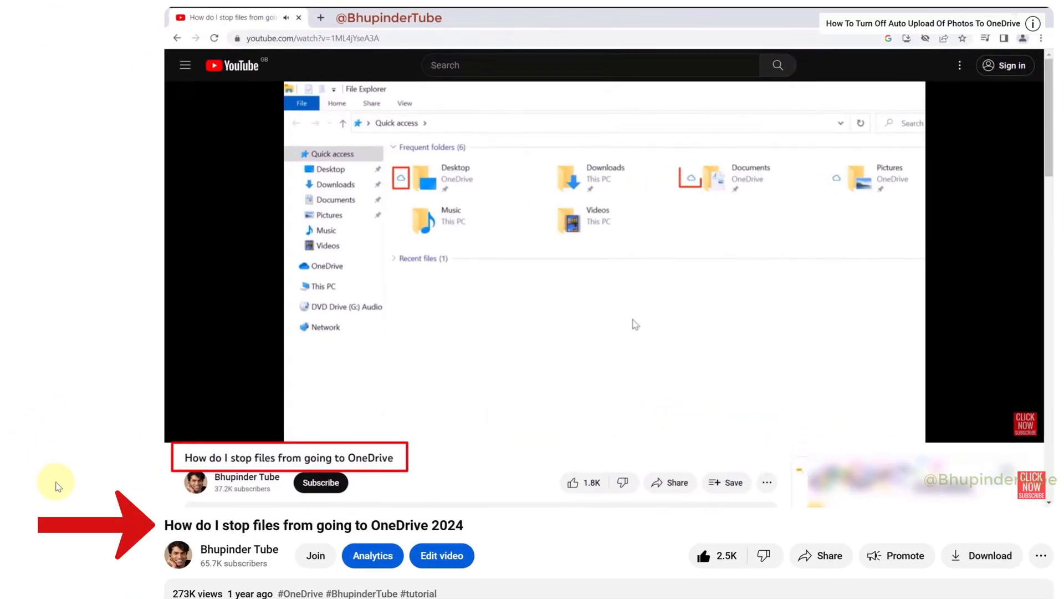
Scroll down to the video's pinned comment about stopping OneDrive backup
scroll(down, 3)
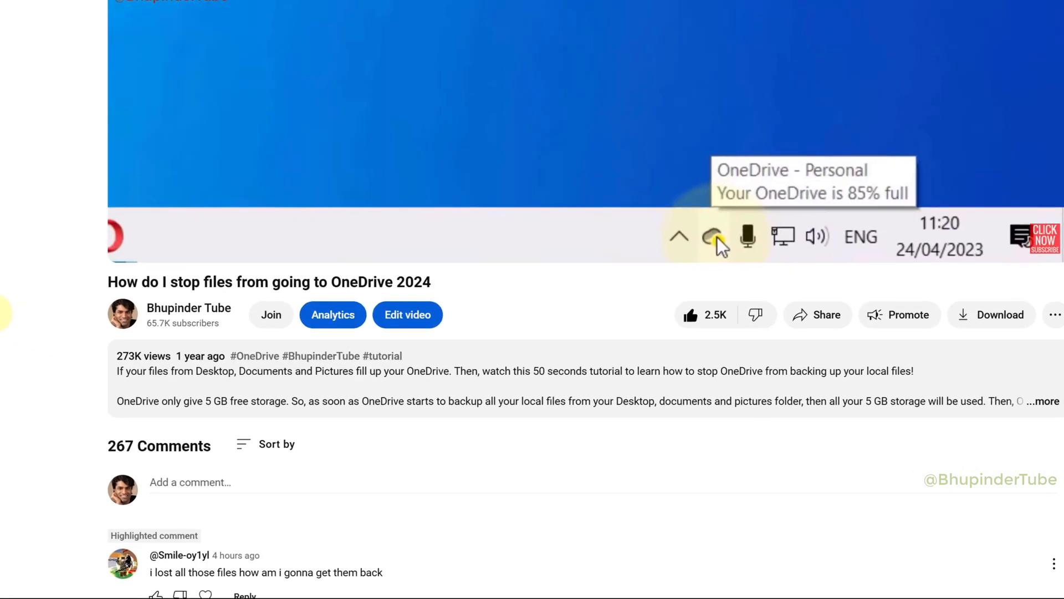
scroll(down, 3)
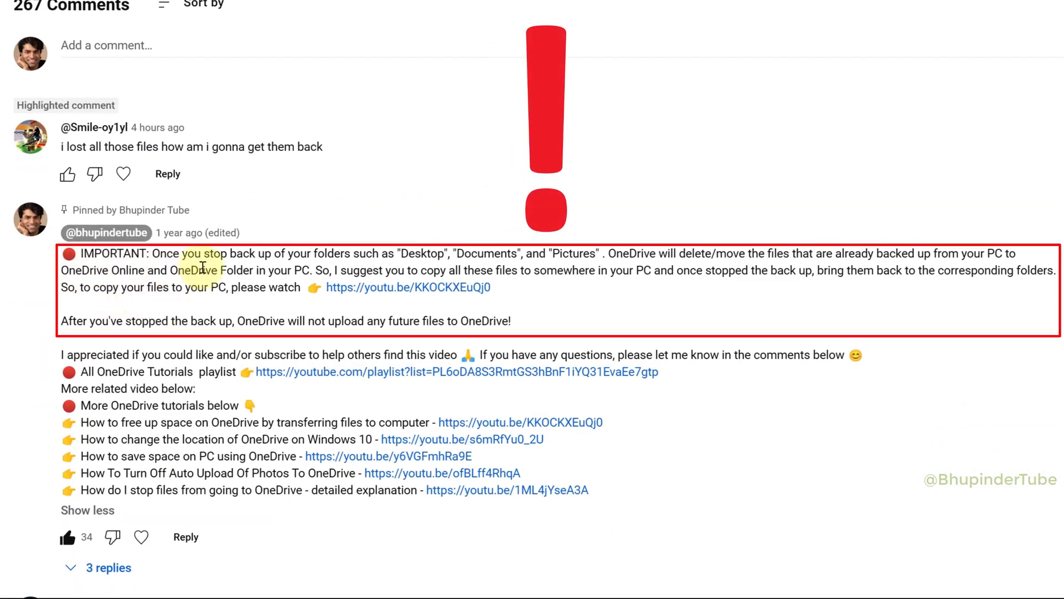
mouse_move(543, 319)
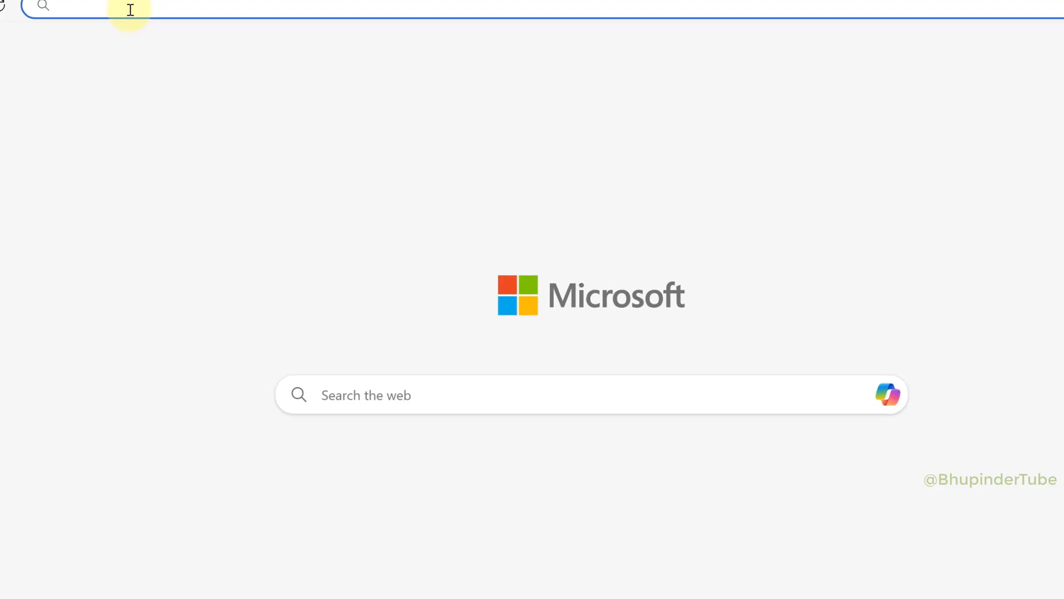
Search Google for 'onedrive' and open the onedrive.live.com Sign in result
text(onedrive)
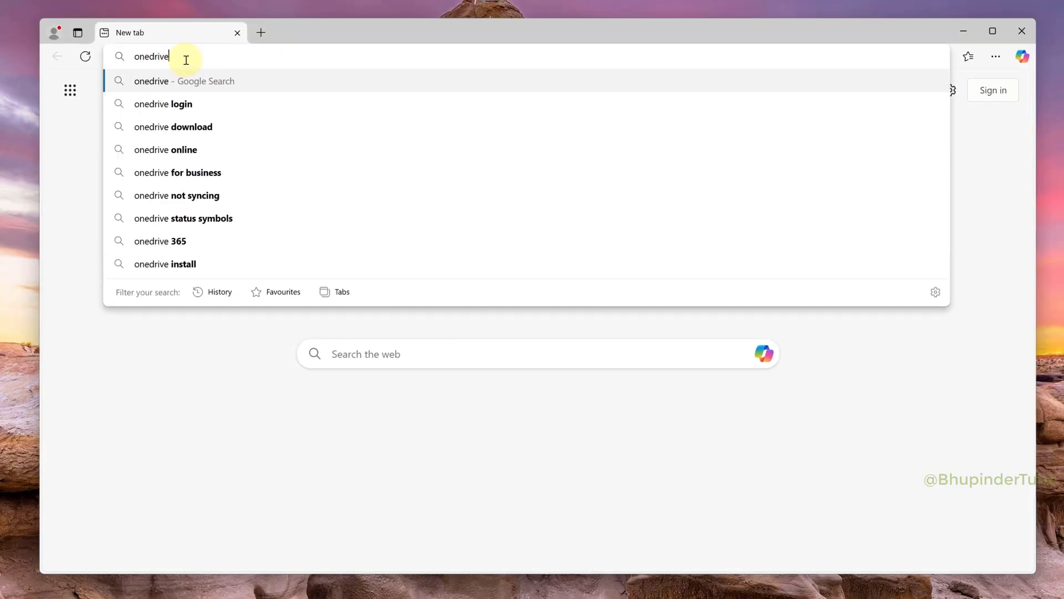
key(Enter)
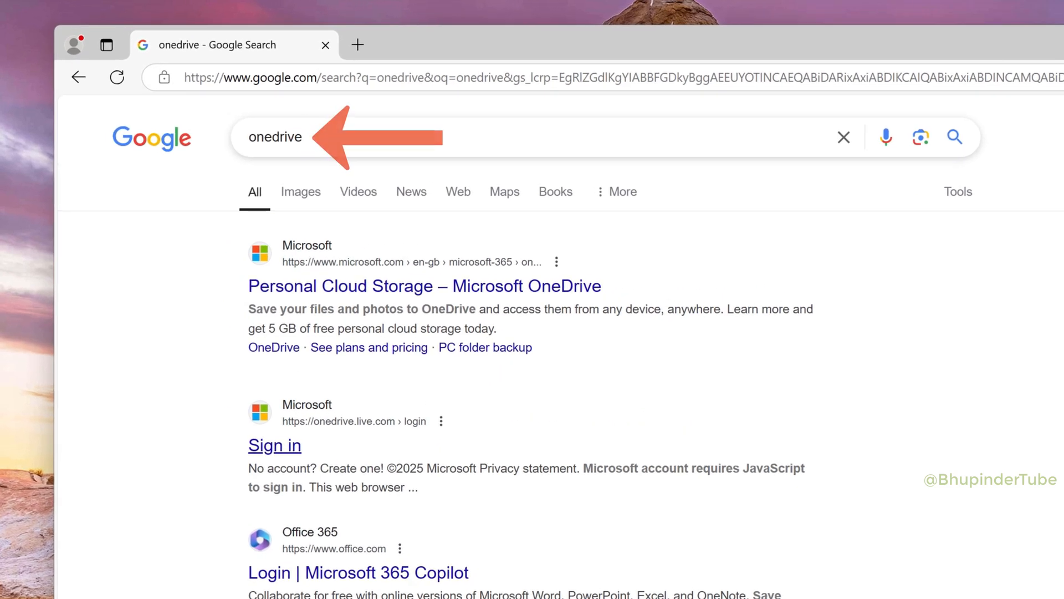
click(275, 446)
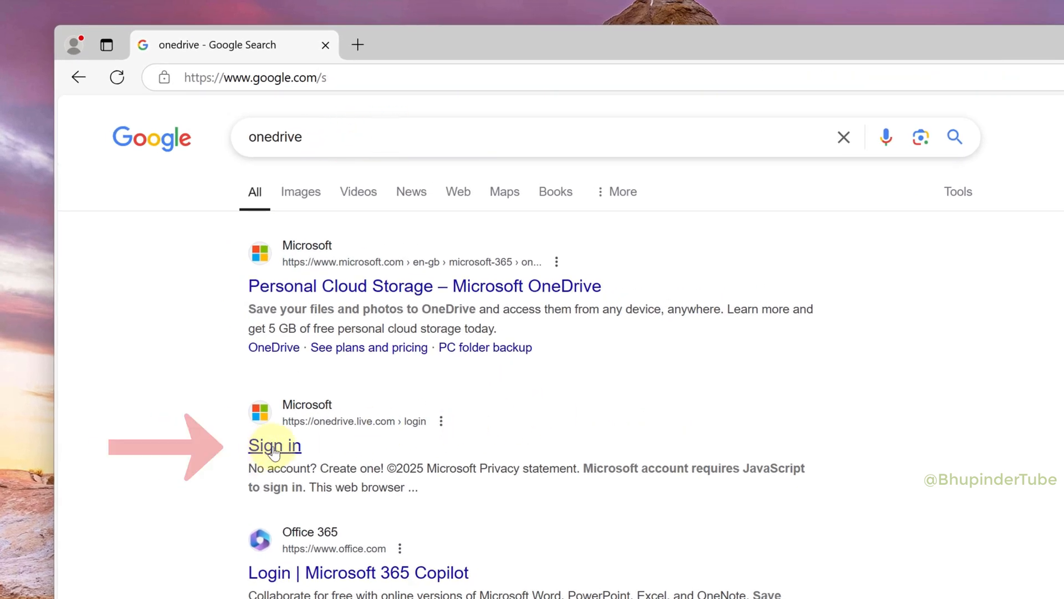
click(275, 446)
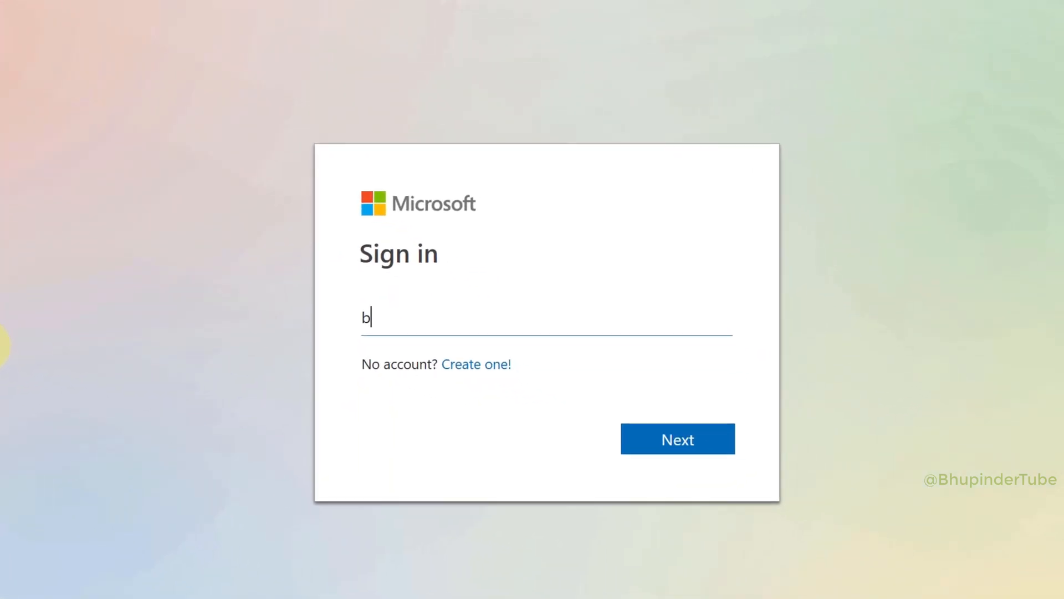
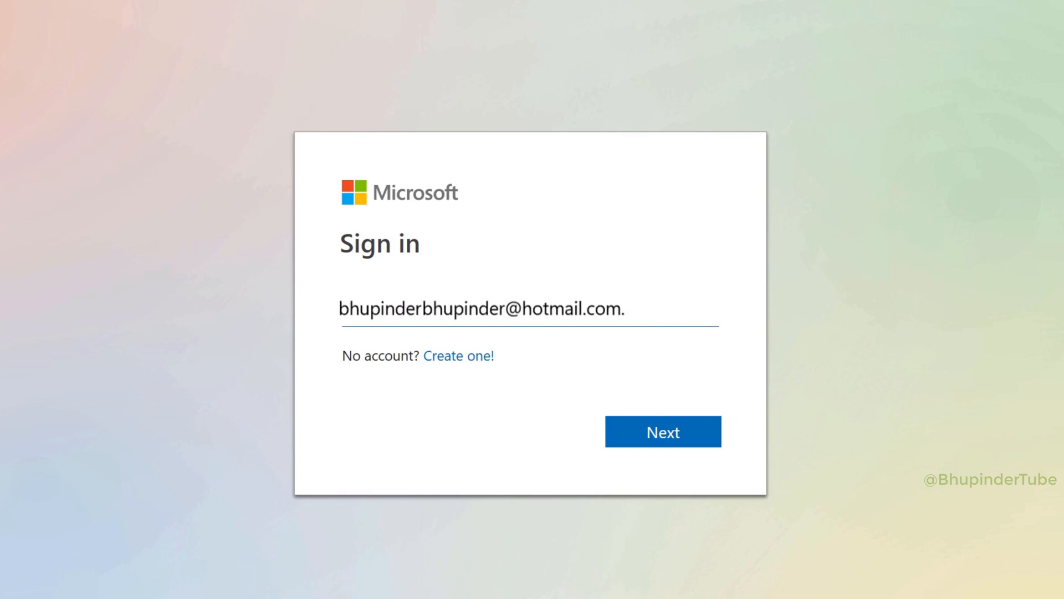
click(663, 431)
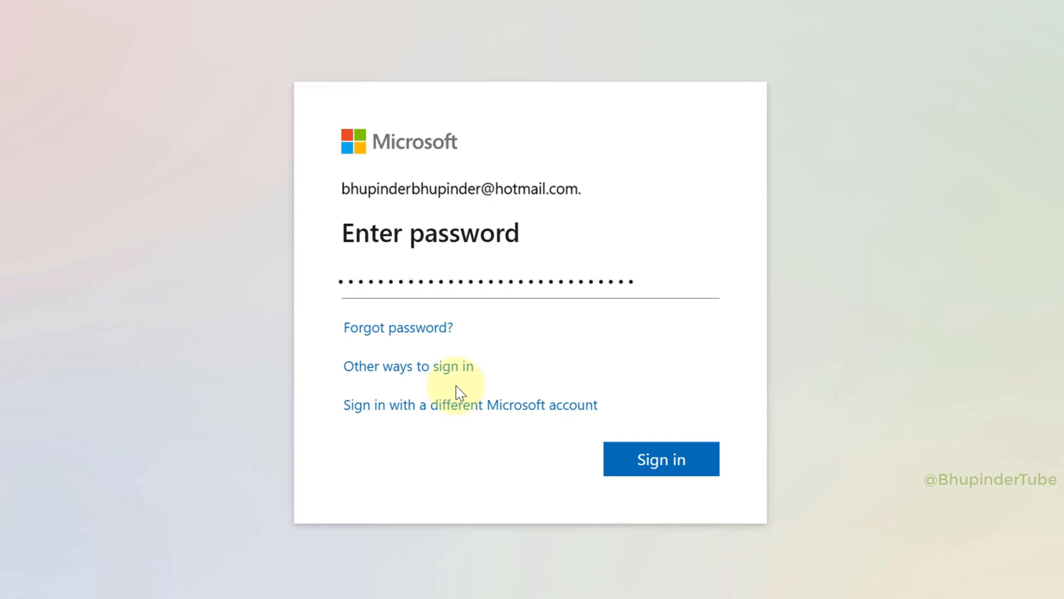
click(661, 459)
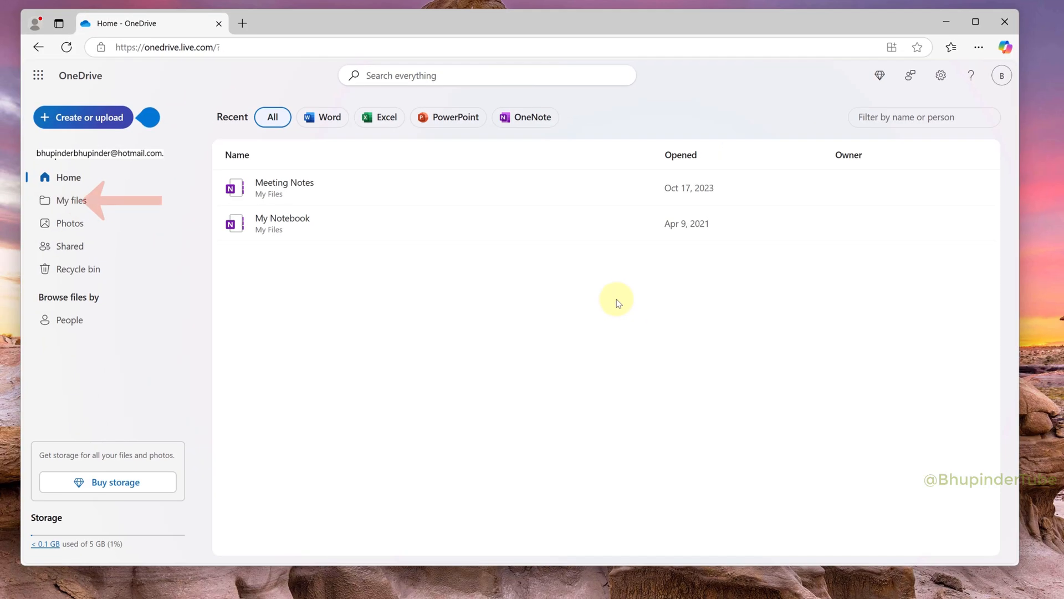
Show My files, listing the Desktop, Documents and Pictures folders
click(71, 199)
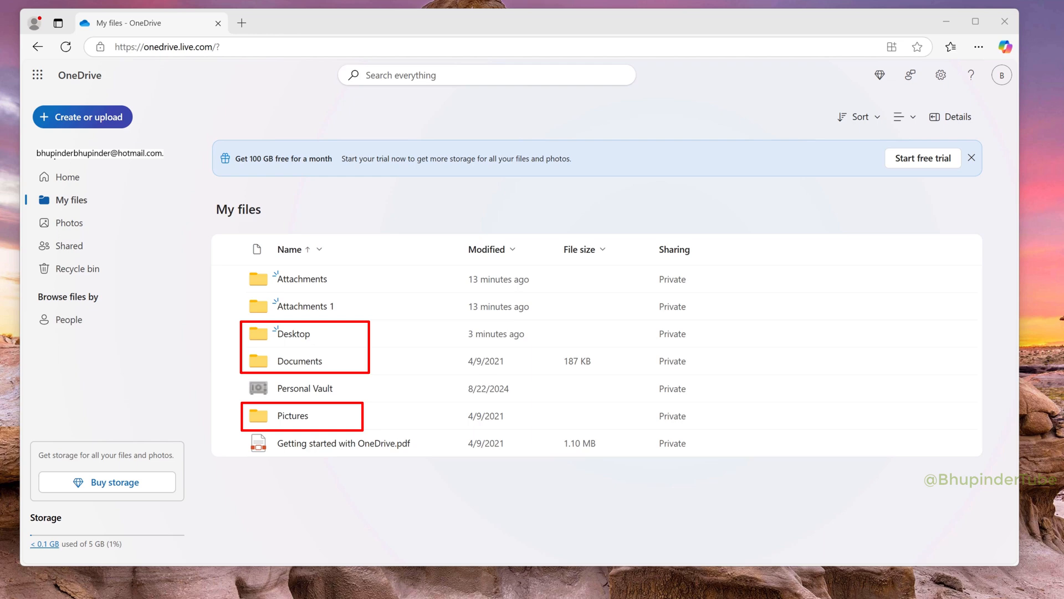
mouse_move(343, 359)
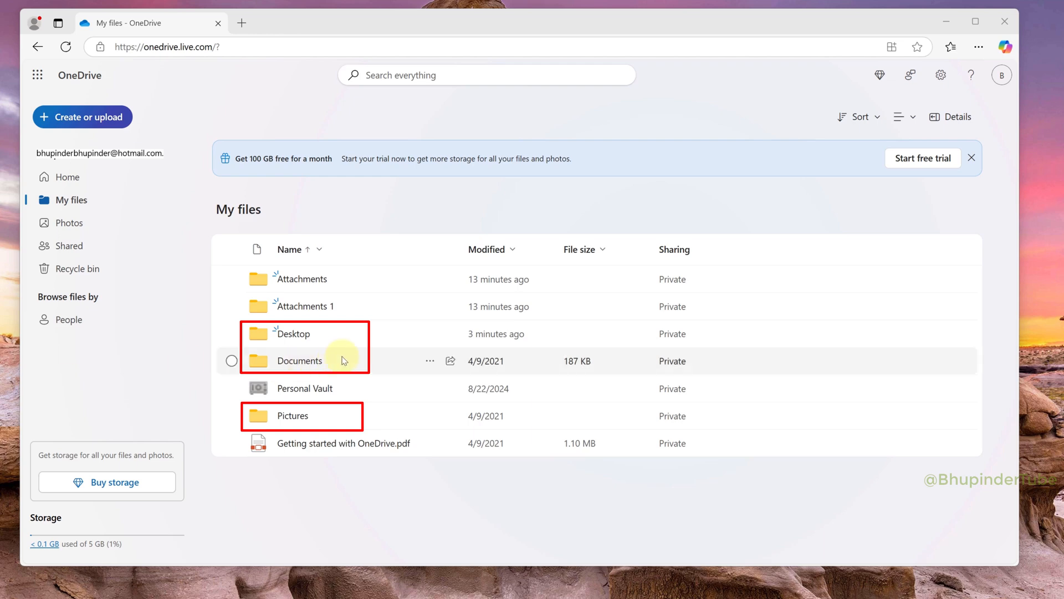
mouse_move(308, 337)
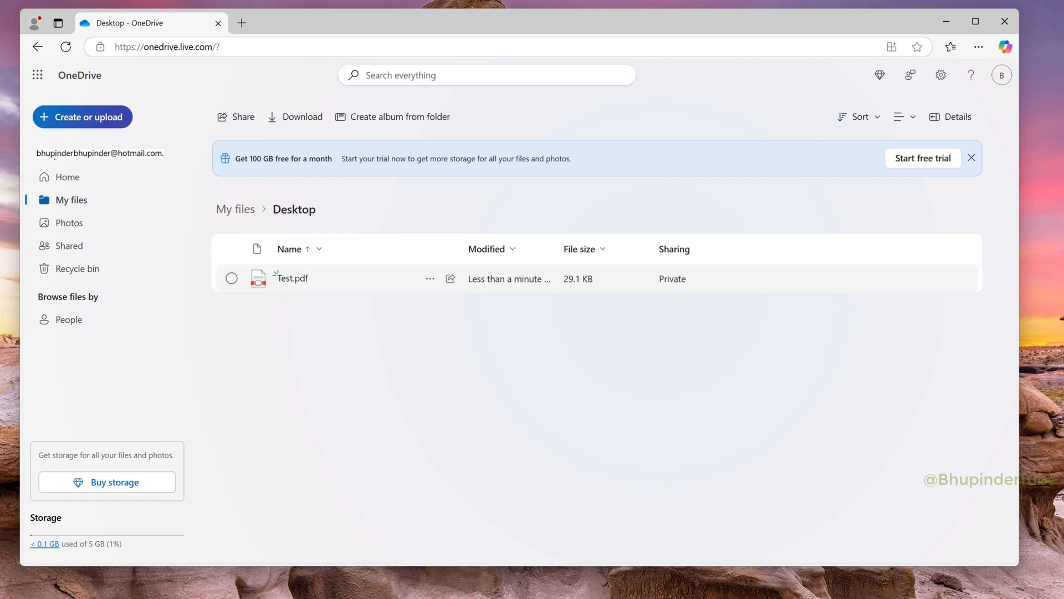
Download Test.pdf to the Downloads folder, check it there, and return to My files
click(343, 282)
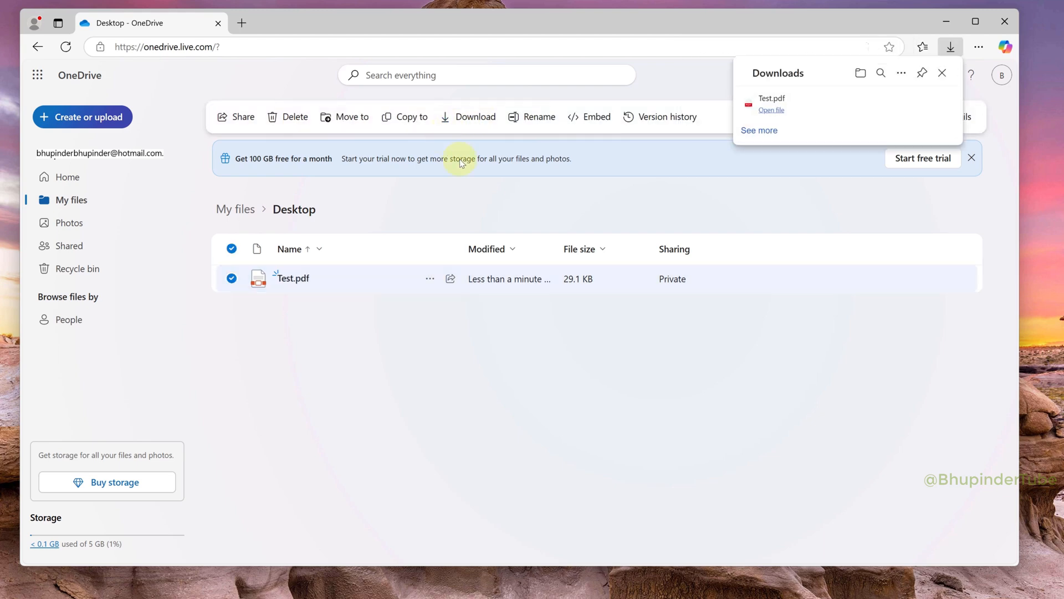
click(861, 74)
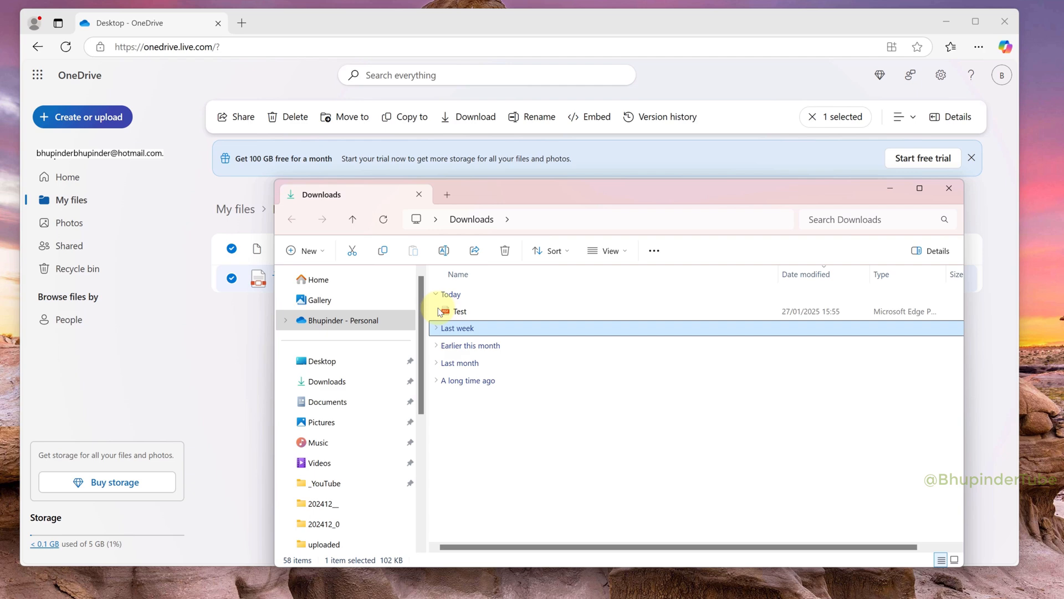
click(458, 310)
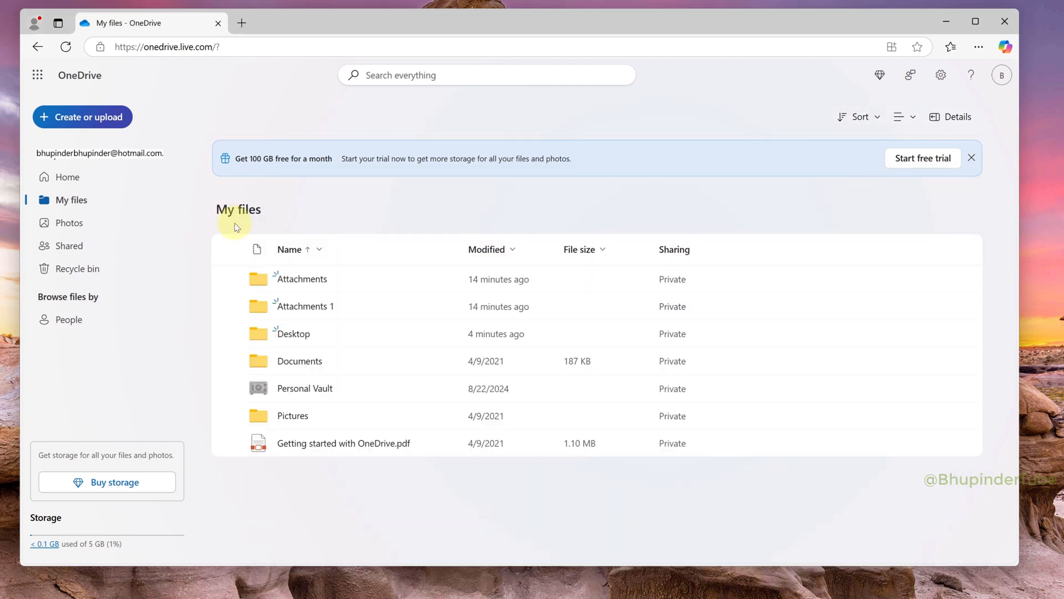
Enter the Documents folder and download Test2.pdf to the computer
double_click(293, 415)
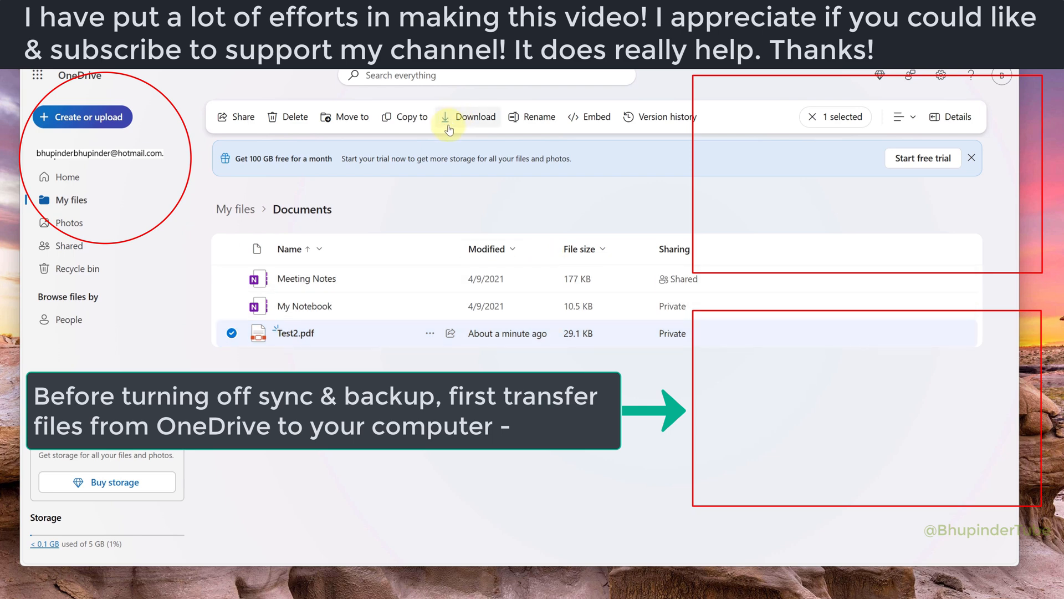
click(448, 117)
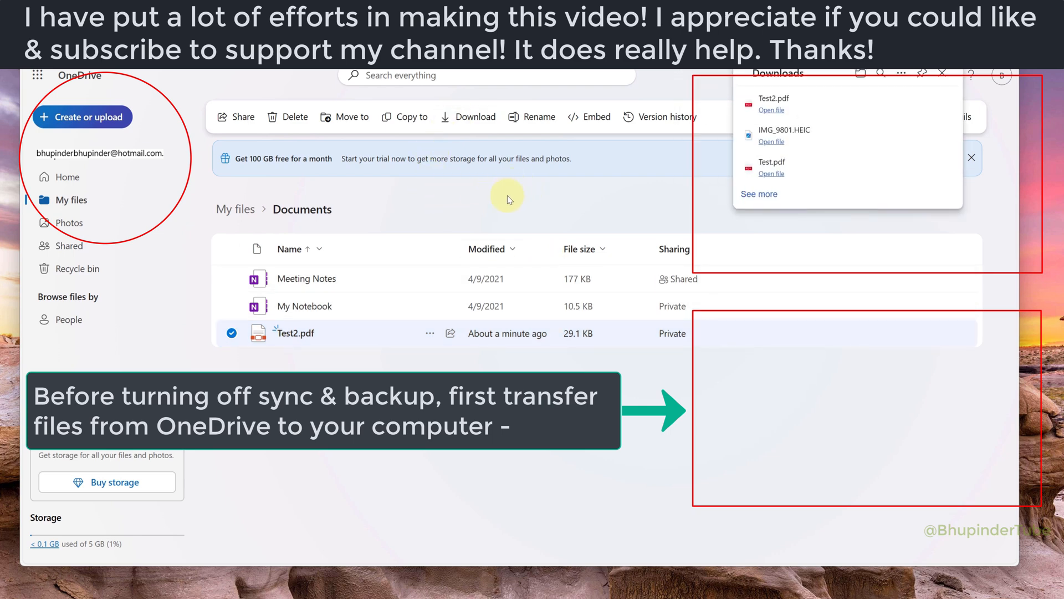
mouse_move(513, 199)
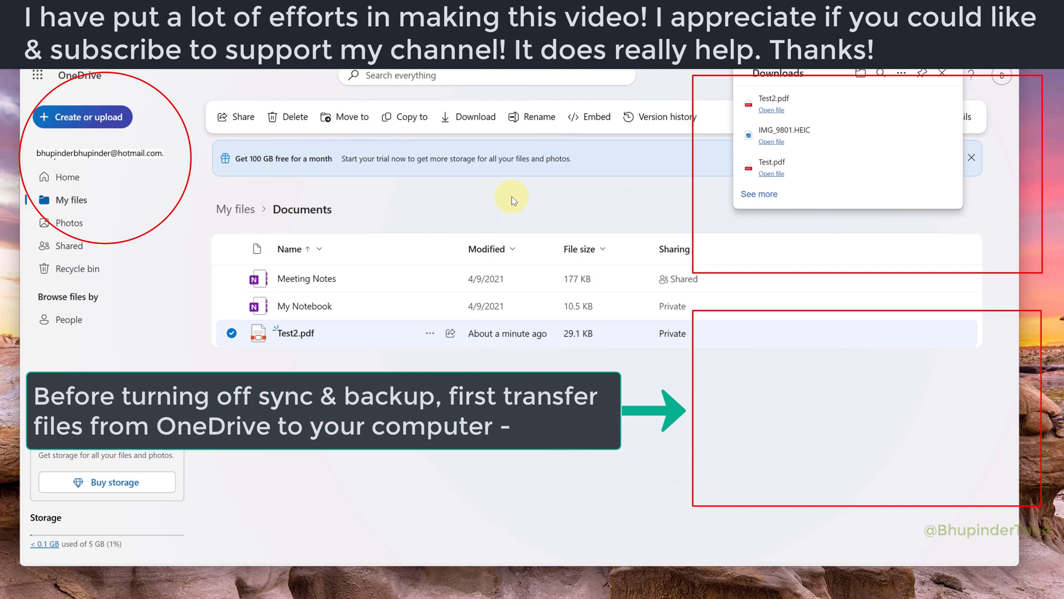